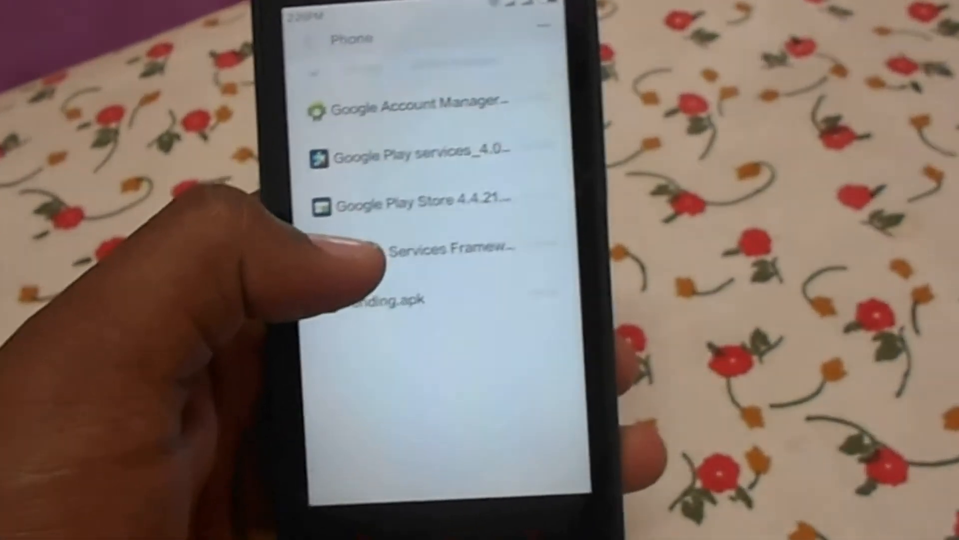
Select the Google Services Framework APK in the file list to begin its installation
click(422, 247)
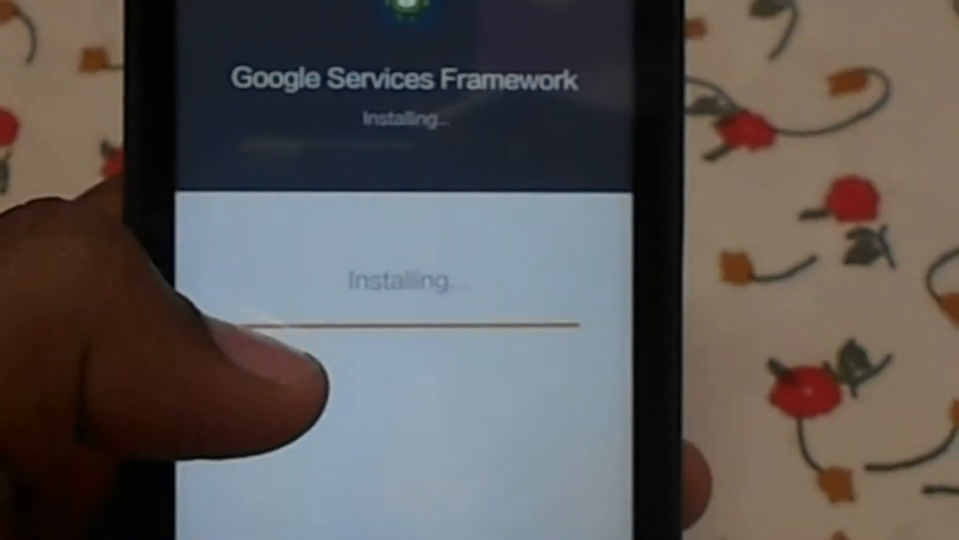